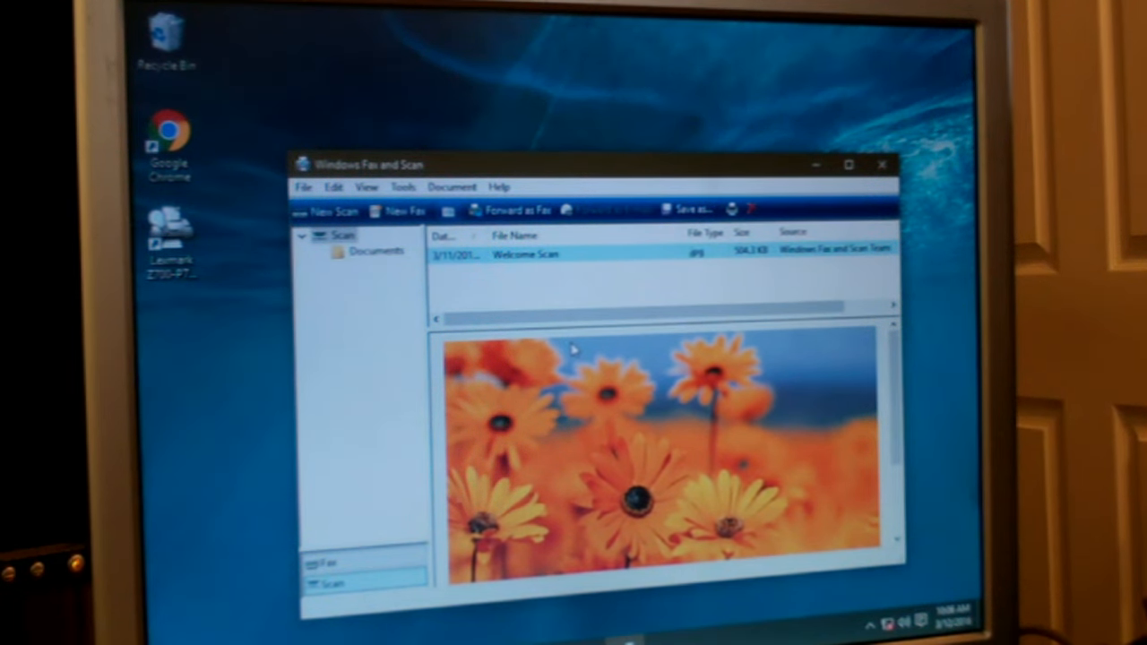
pyautogui.moveTo(554, 350)
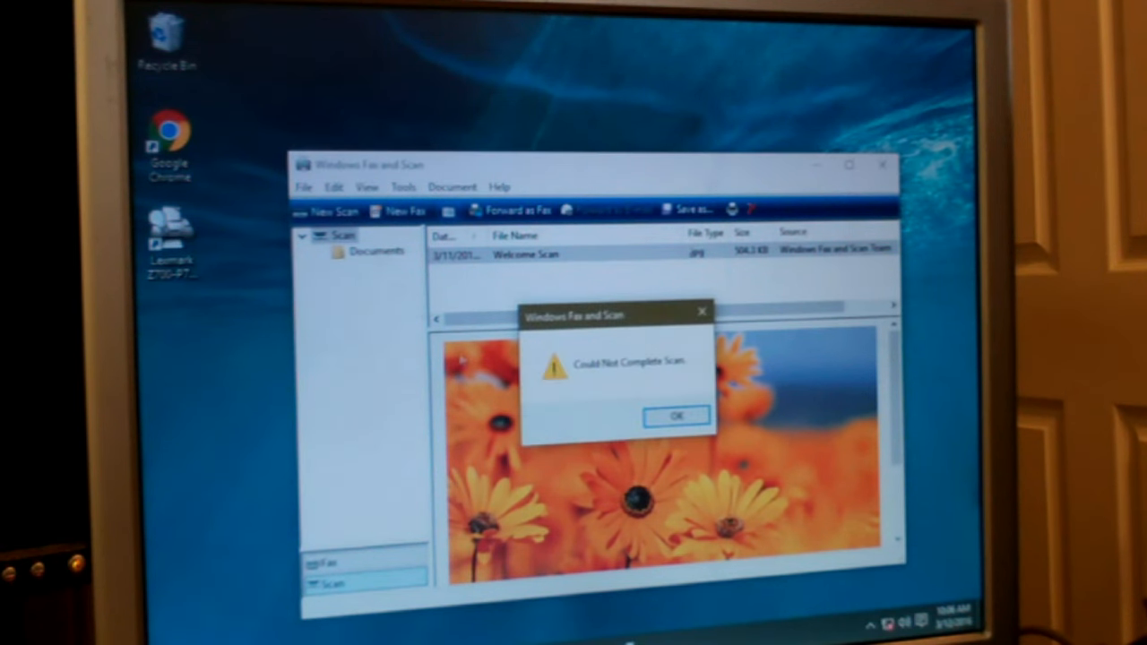
pyautogui.moveTo(570, 435)
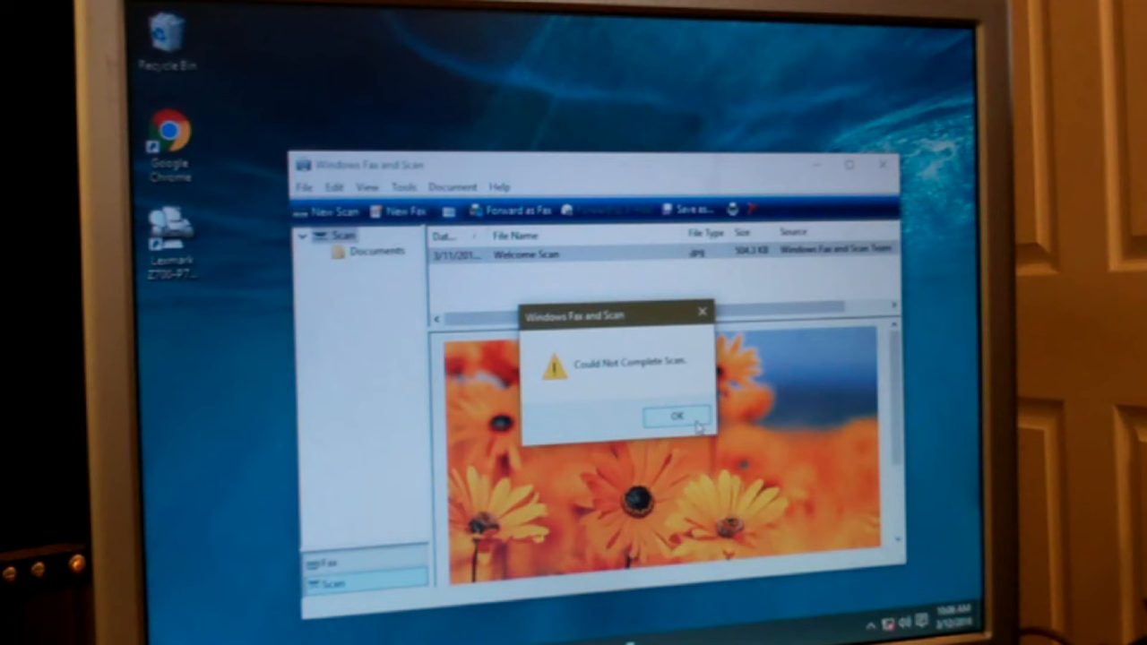
# - Dismiss the 'Could Not Complete Scan' error in Windows Fax and Scan
pyautogui.click(673, 419)
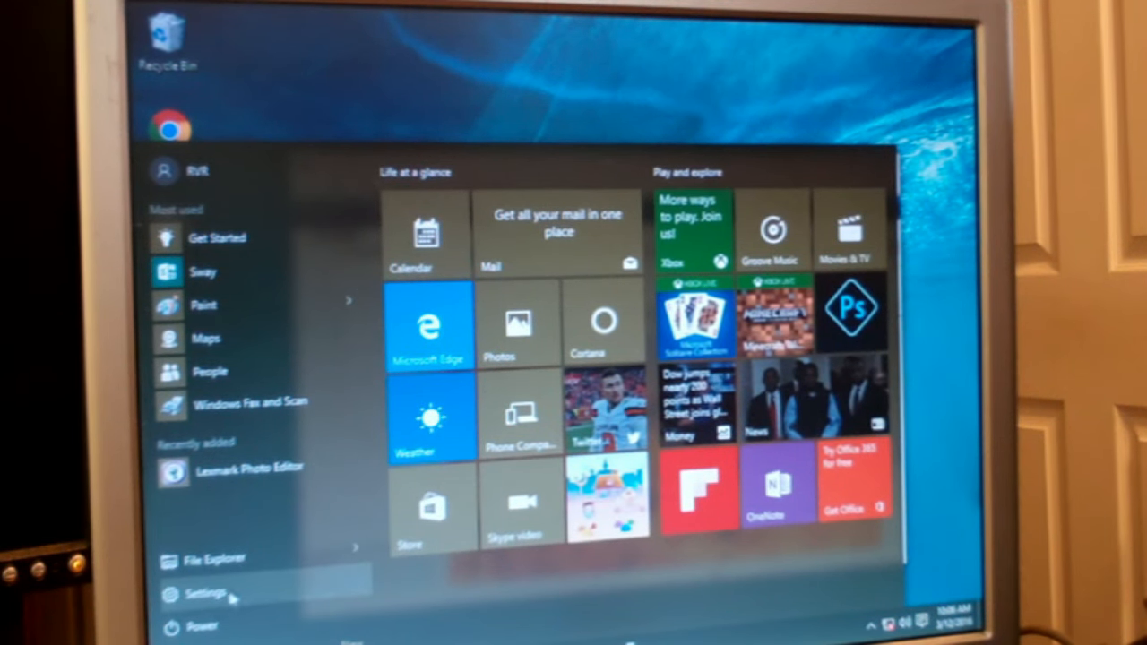
# - In Settings > Devices, view Printers & scanners and select the scanner at the top of the list
pyautogui.click(206, 593)
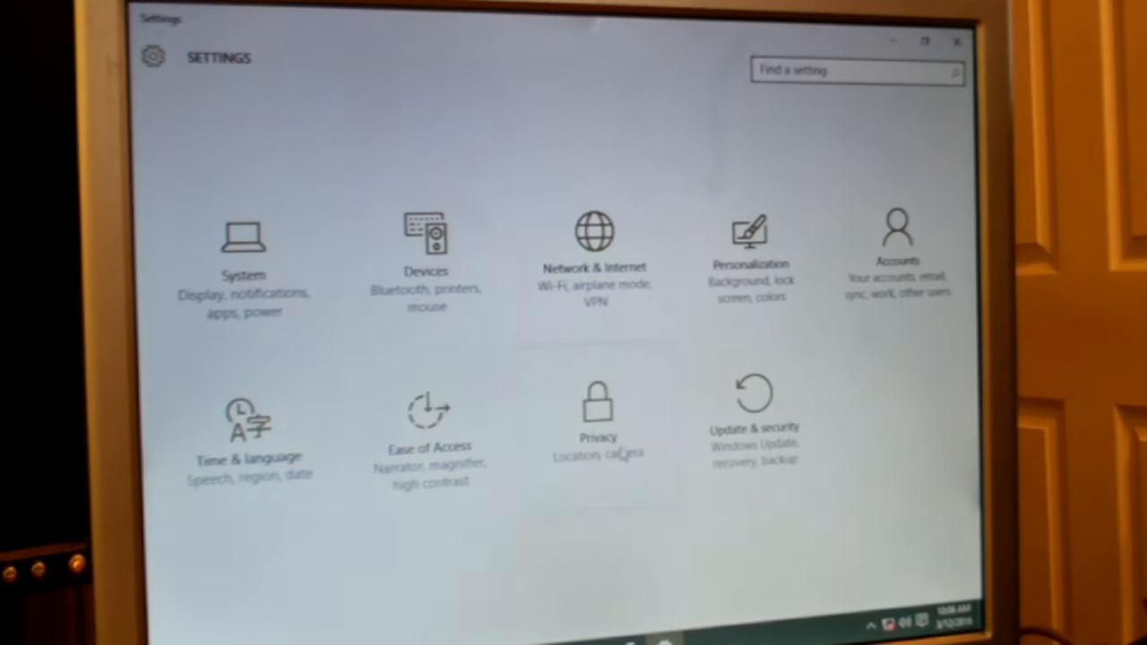
pyautogui.click(427, 251)
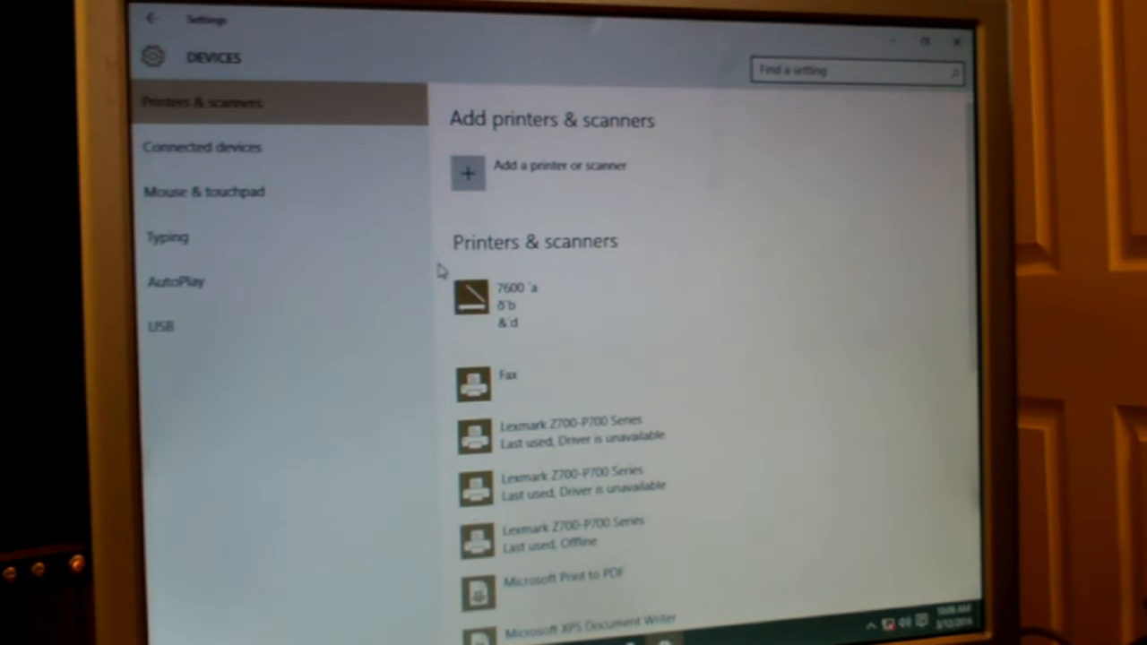
pyautogui.click(627, 305)
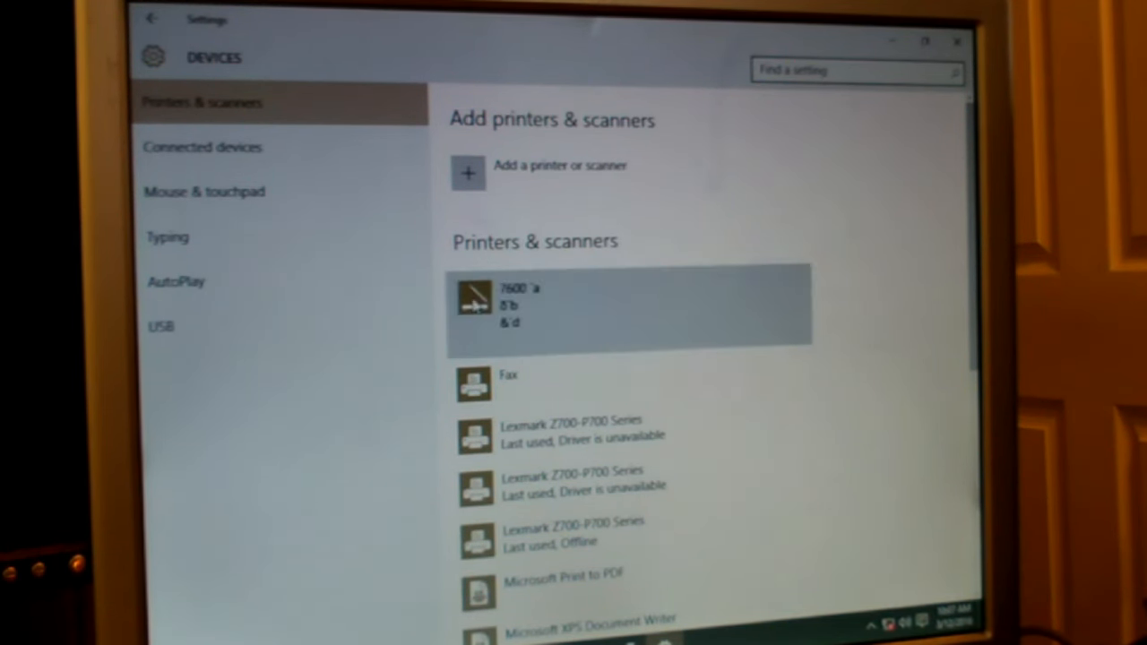
pyautogui.click(627, 304)
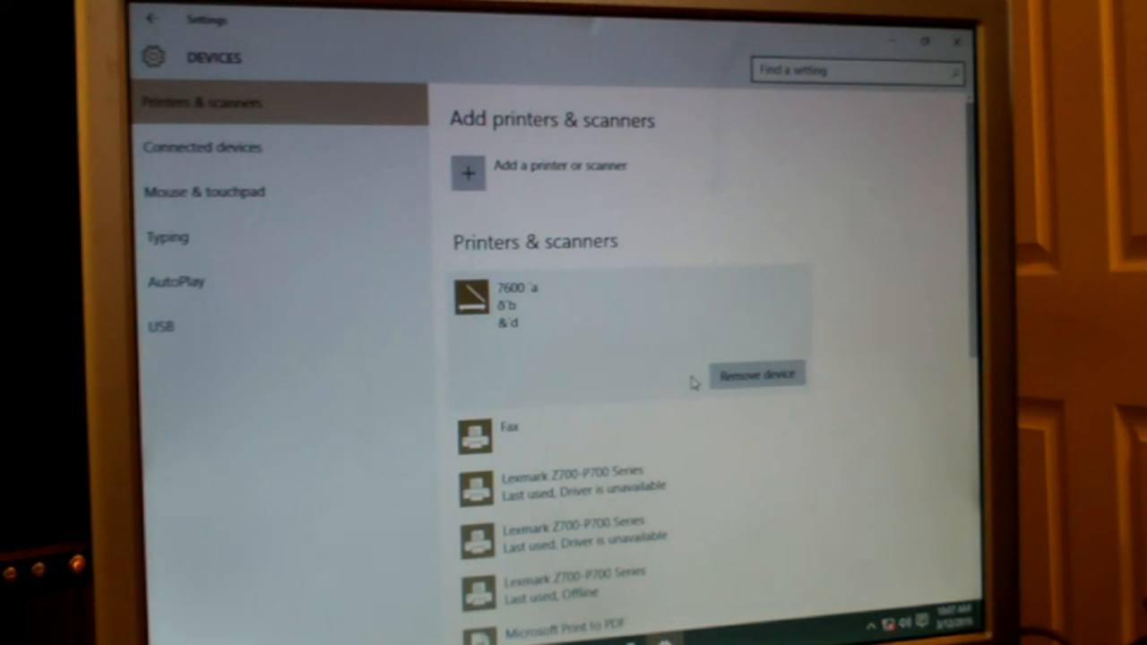
pyautogui.moveTo(600, 361)
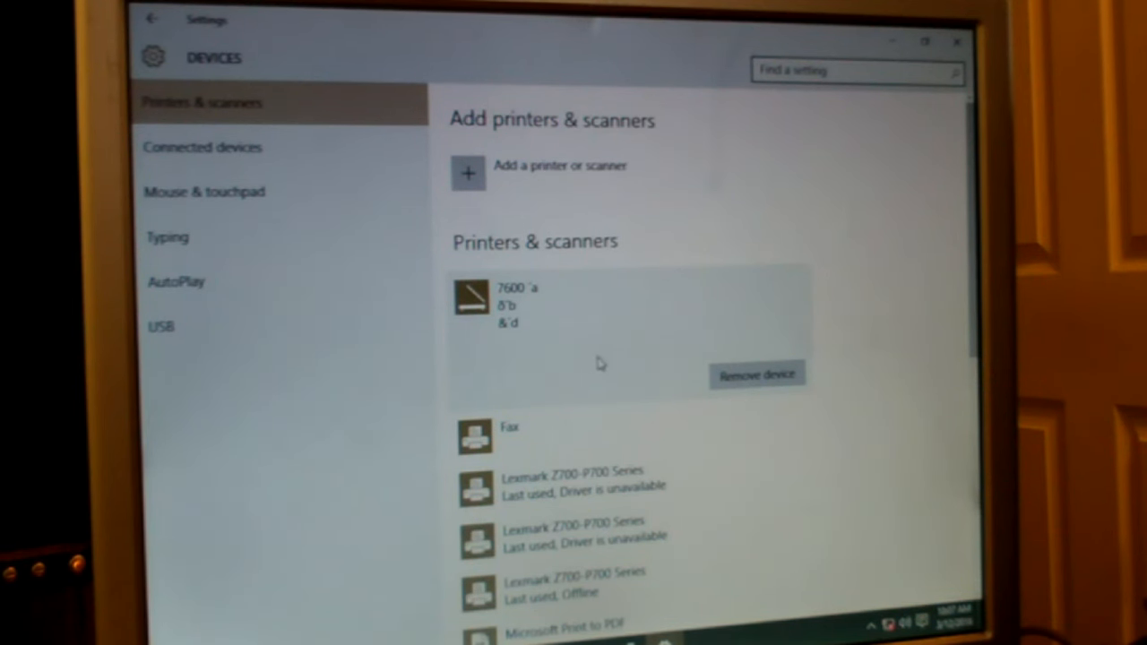
# - Check the USB page showing connection-issue notifications on, then show all installed apps in Start
pyautogui.click(161, 326)
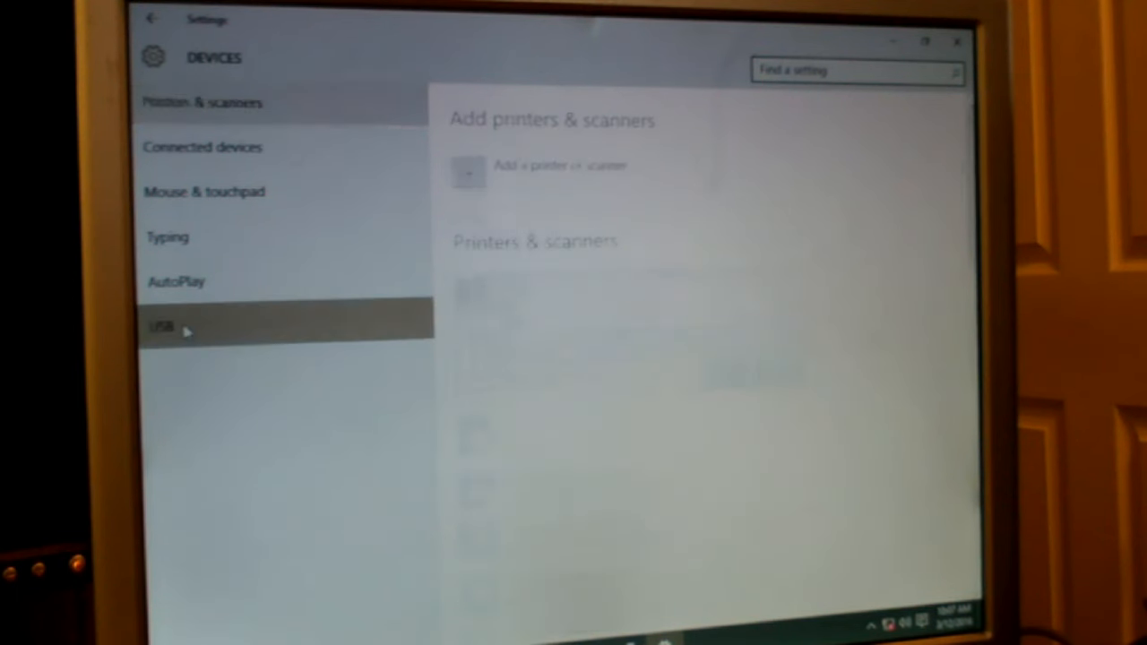
pyautogui.click(161, 326)
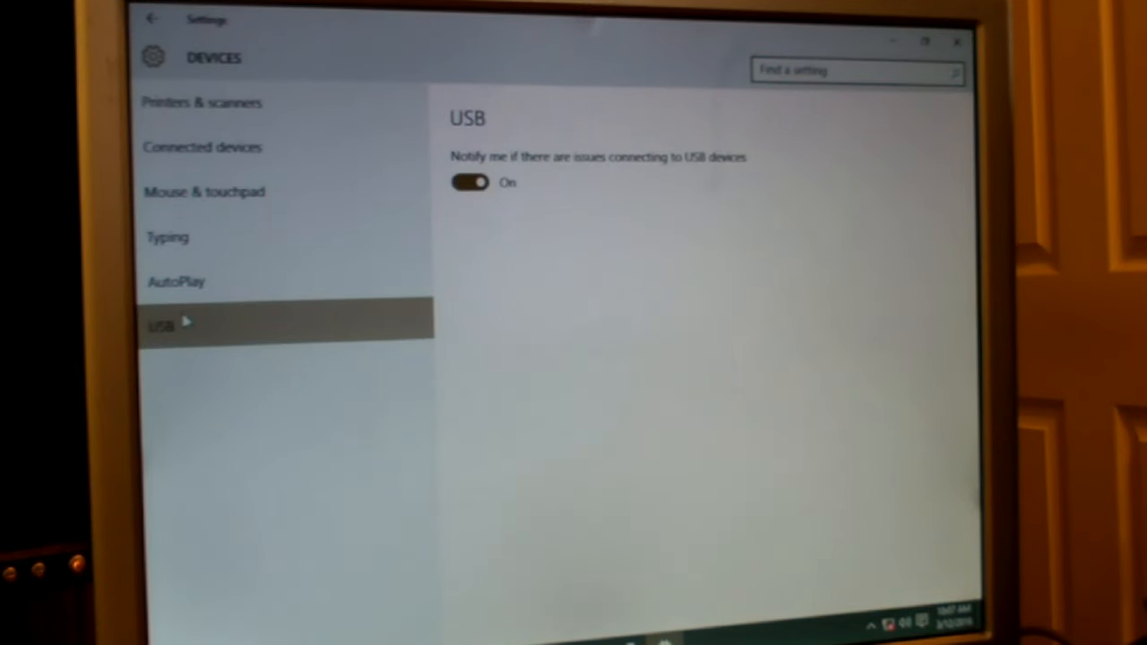
pyautogui.click(152, 18)
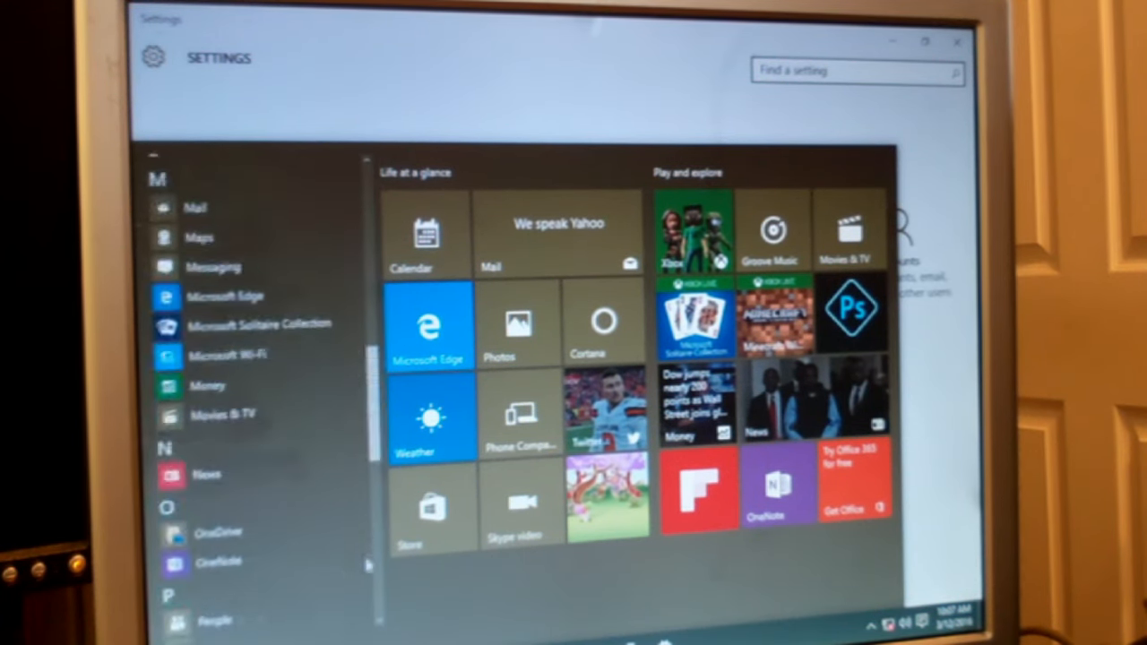
# - Scroll the app list down to the Windows System group and expand it
pyautogui.scroll(-3)
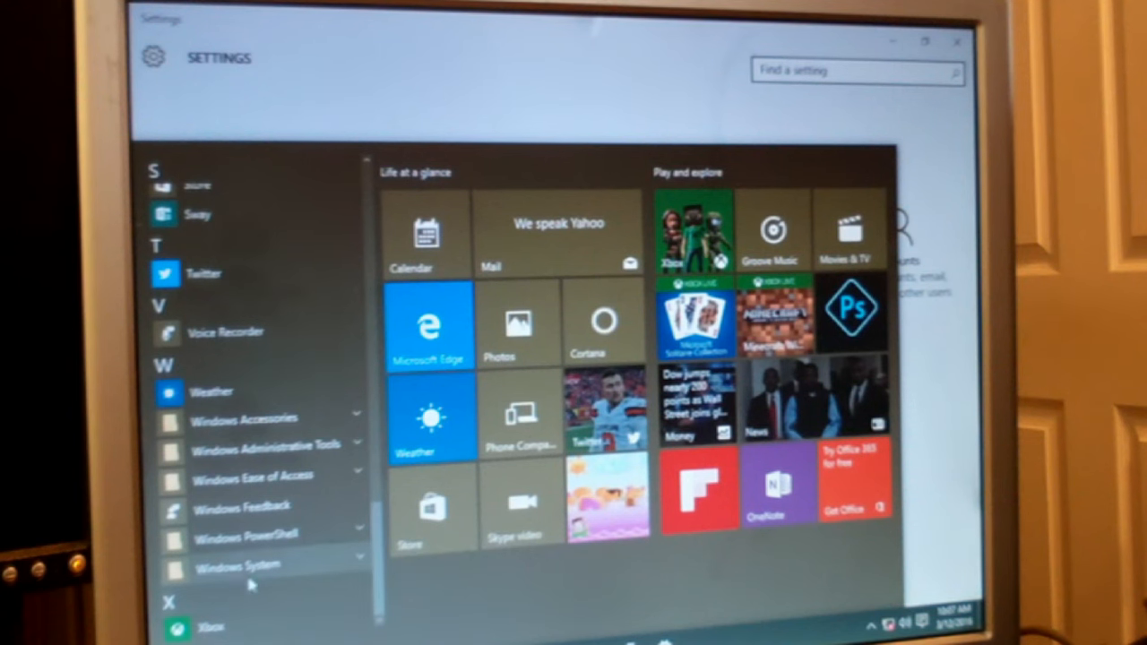
pyautogui.click(236, 563)
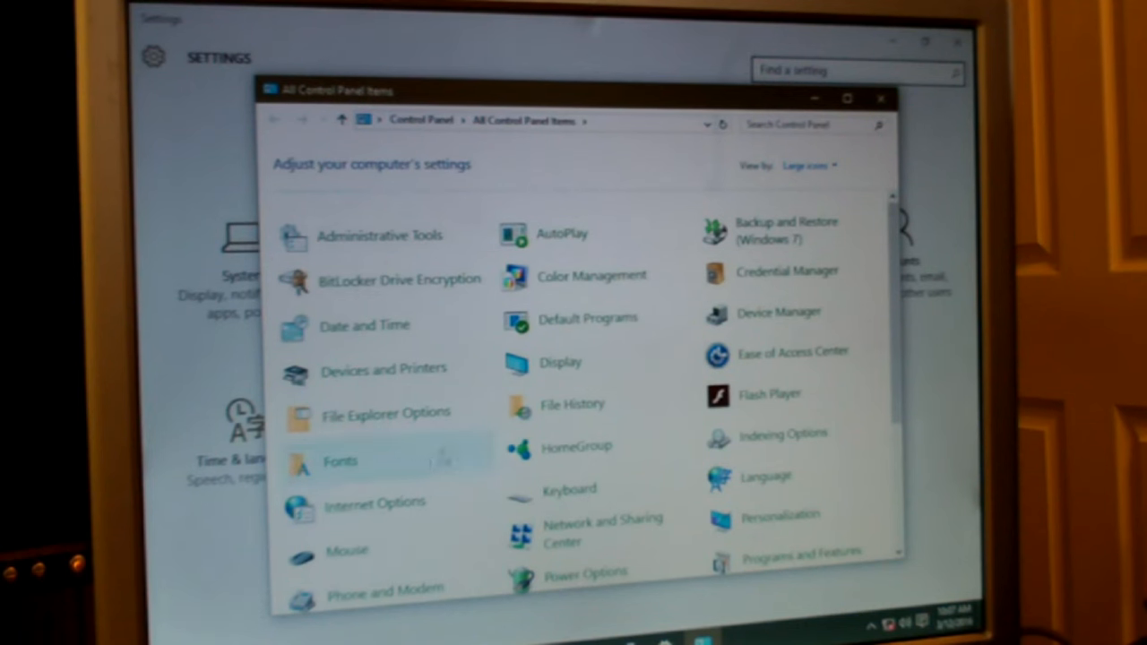
pyautogui.moveTo(778, 312)
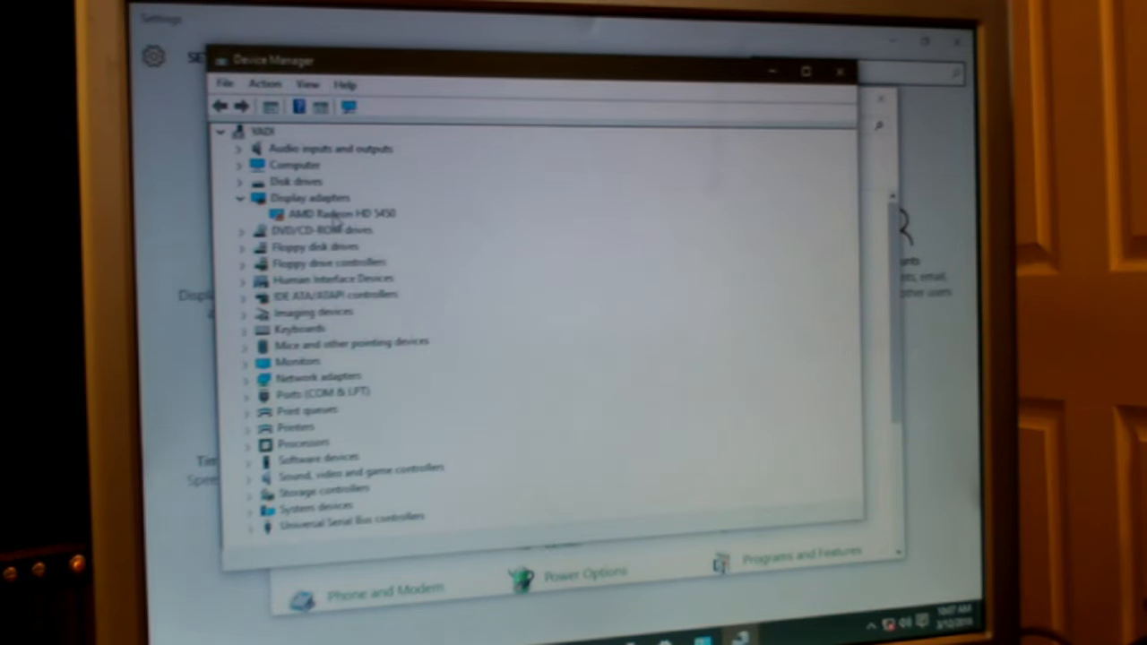
pyautogui.moveTo(255, 327)
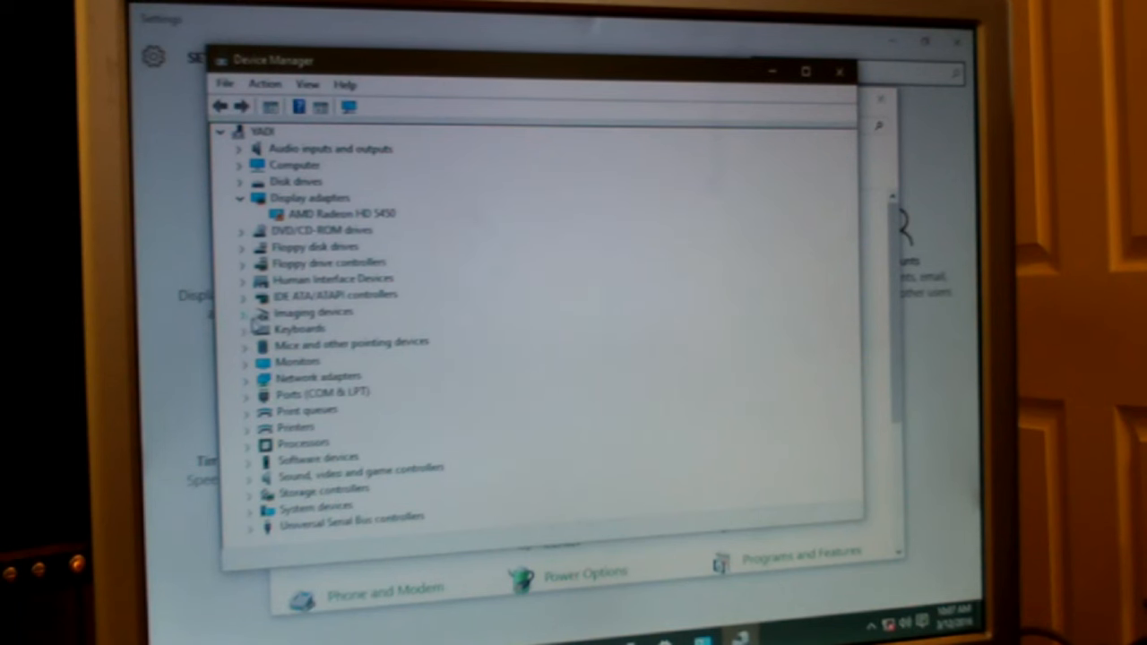
# - Open the Visioneer 7400 scanner's properties from Imaging devices in Device Manager
pyautogui.click(243, 311)
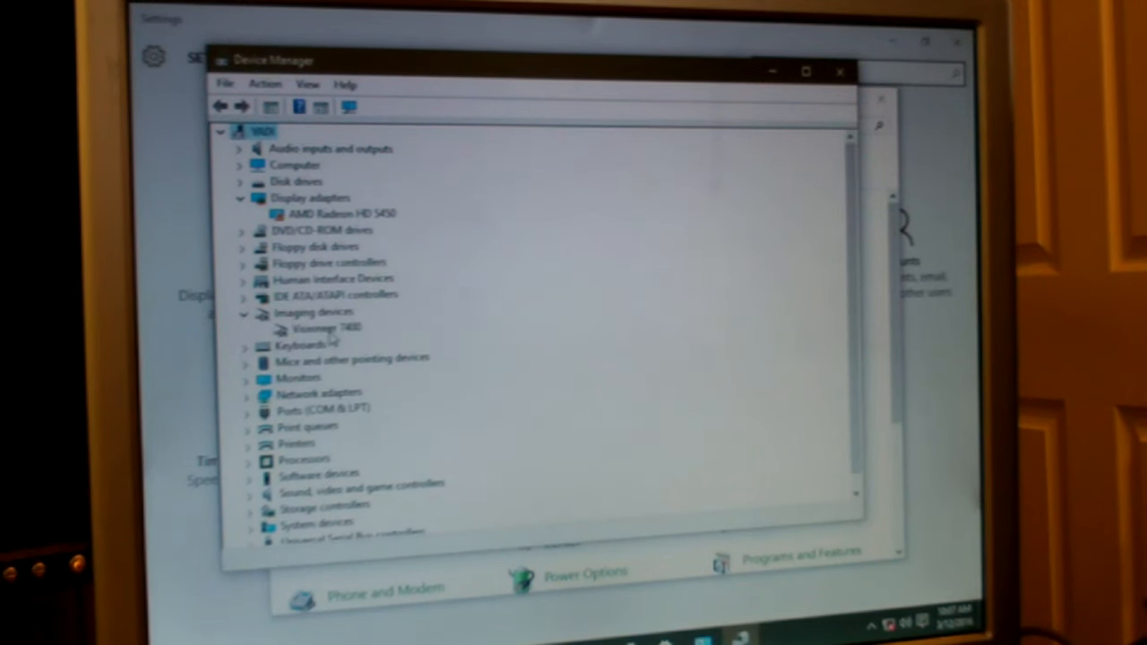
pyautogui.click(326, 328)
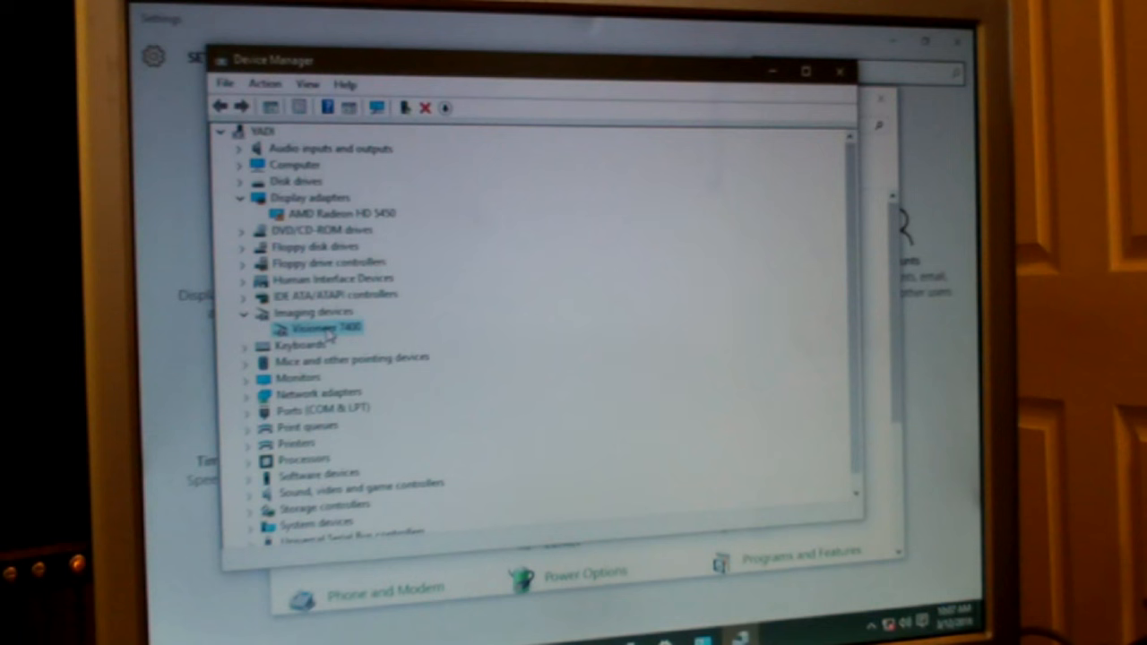
pyautogui.rightClick(319, 328)
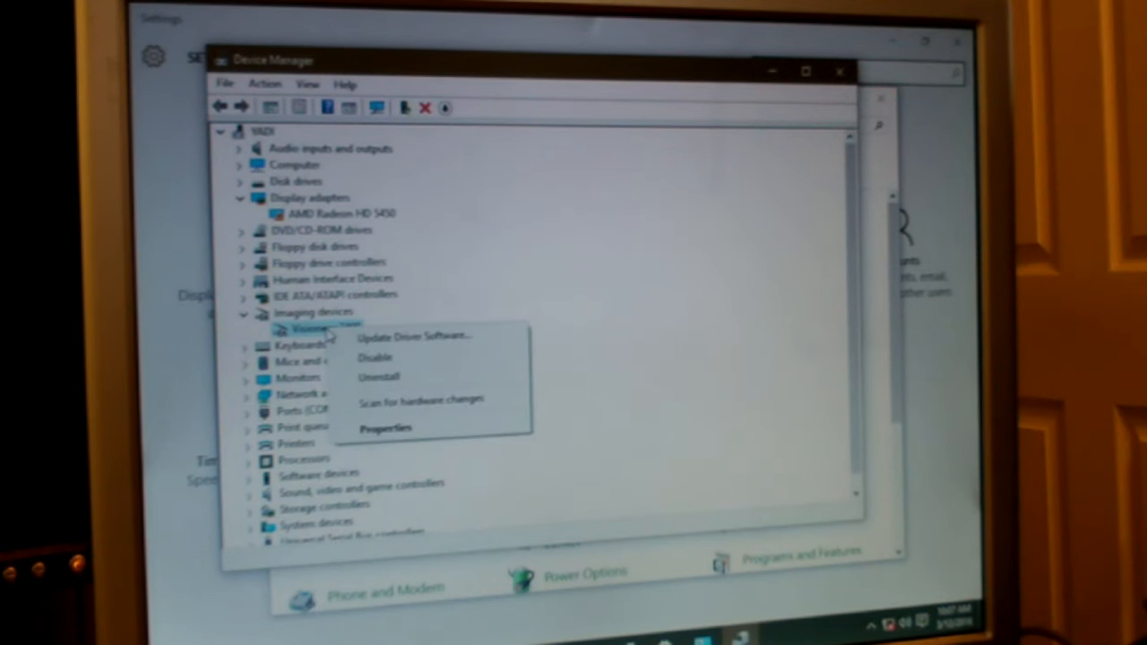
pyautogui.moveTo(412, 336)
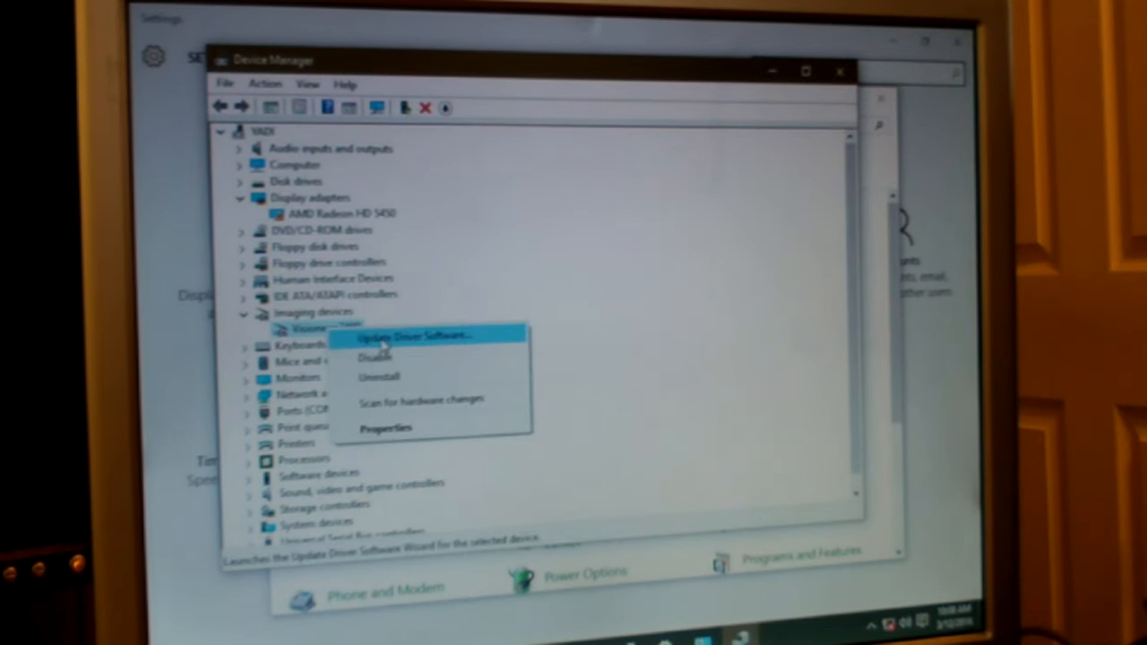
pyautogui.moveTo(421, 398)
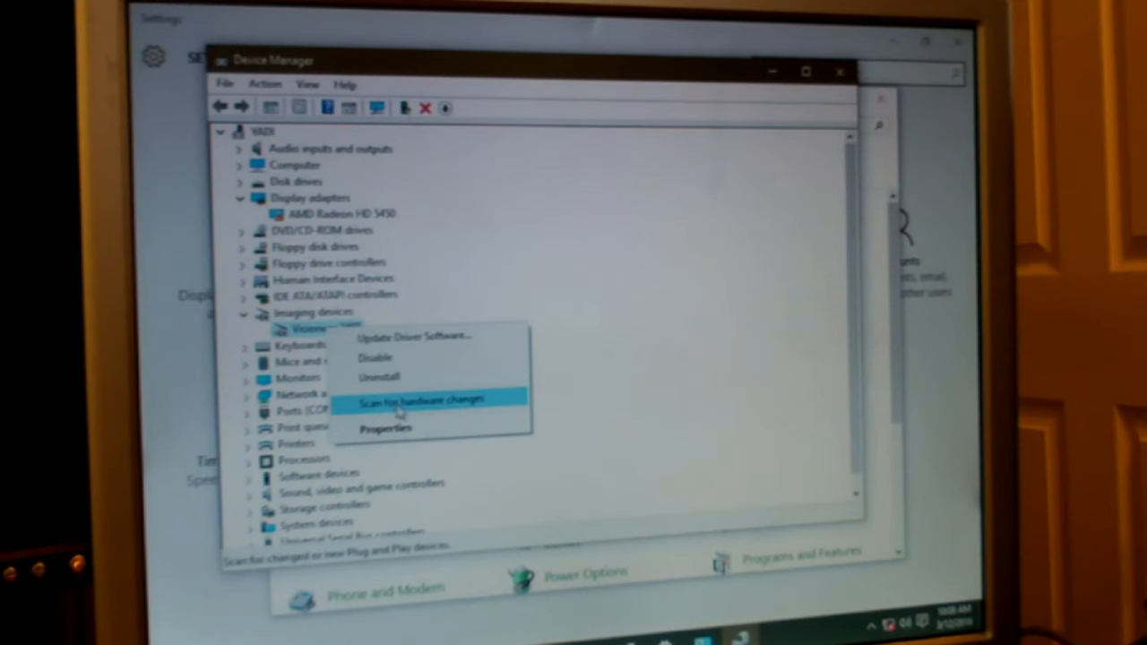
pyautogui.moveTo(385, 428)
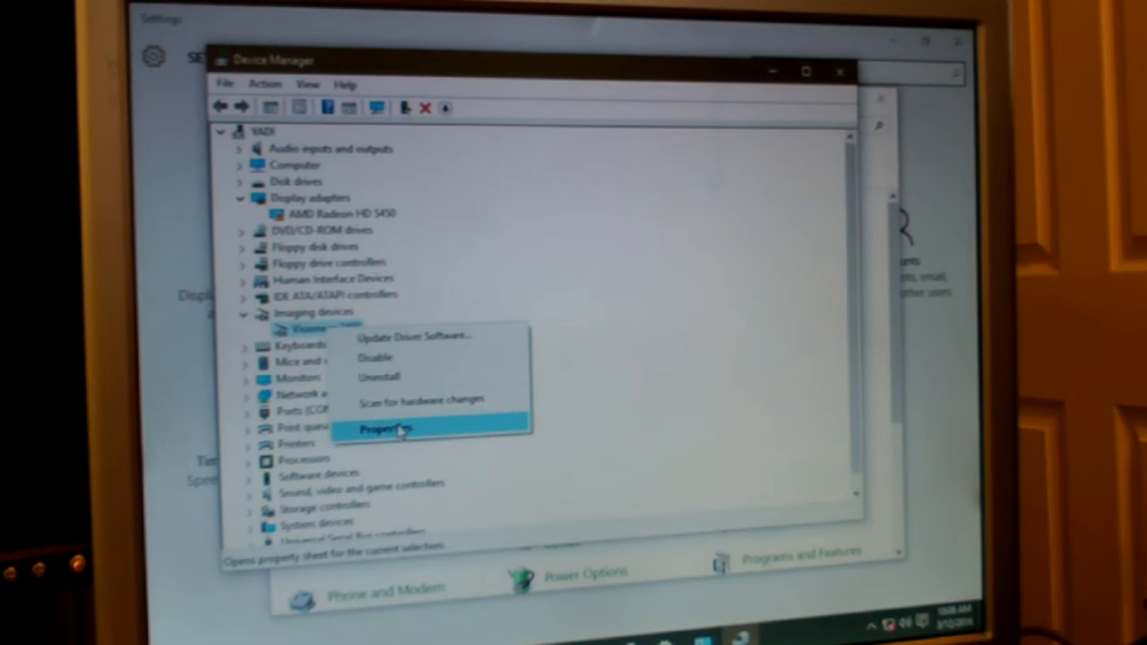
pyautogui.click(380, 428)
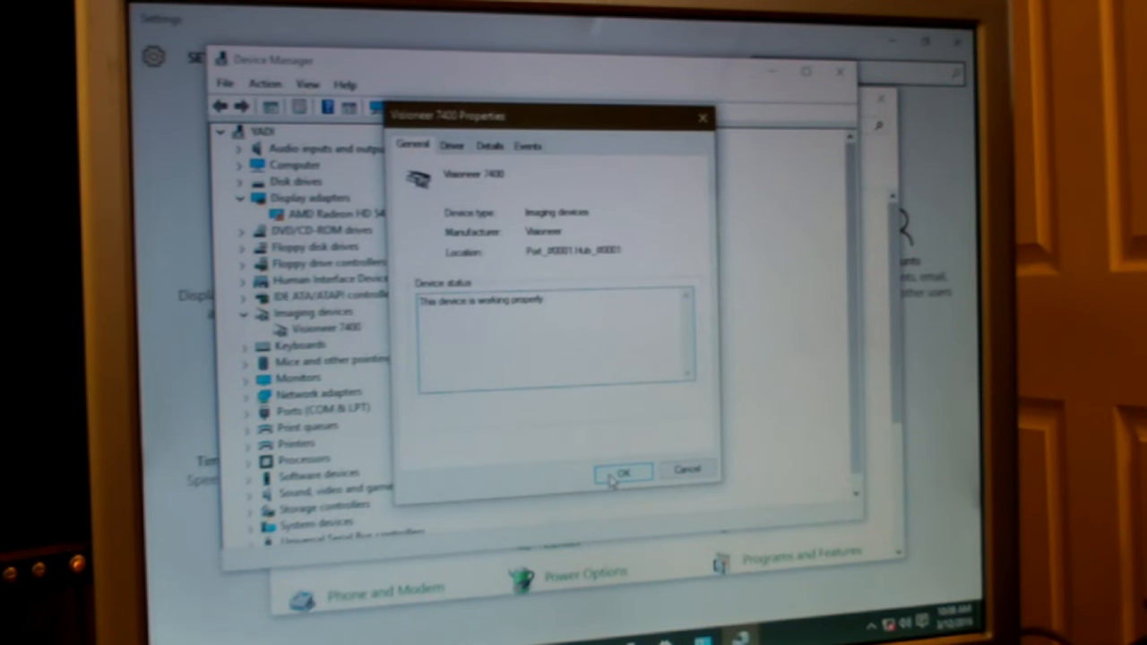
# - Run an automatic driver update for the scanner, confirming the best driver is already installed
pyautogui.click(451, 145)
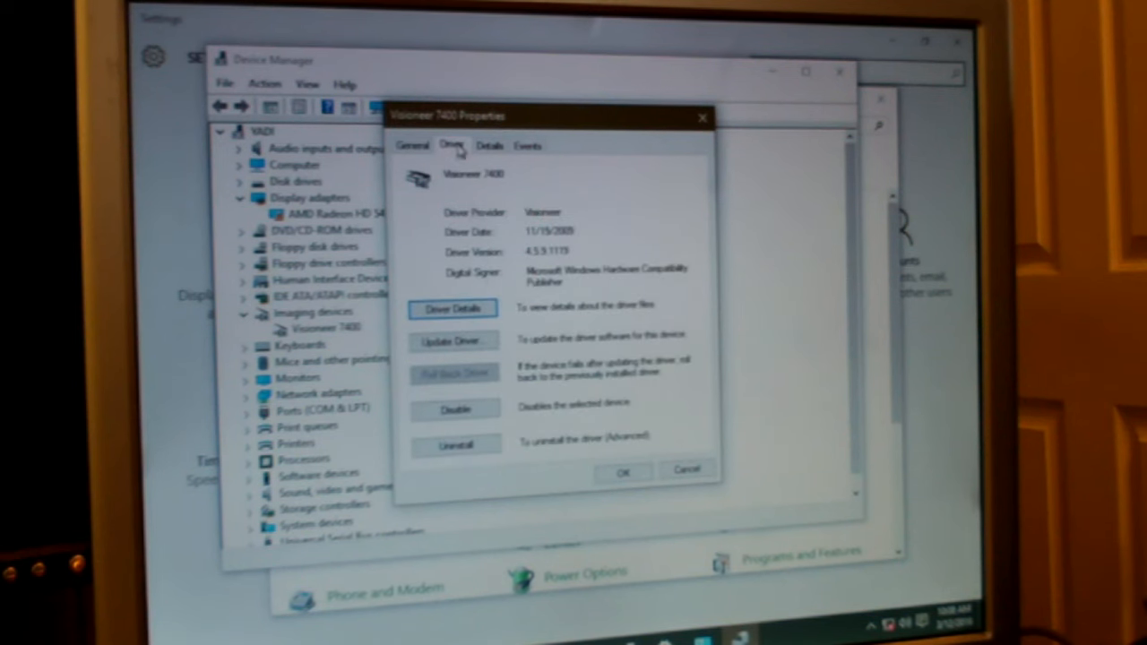
pyautogui.click(453, 340)
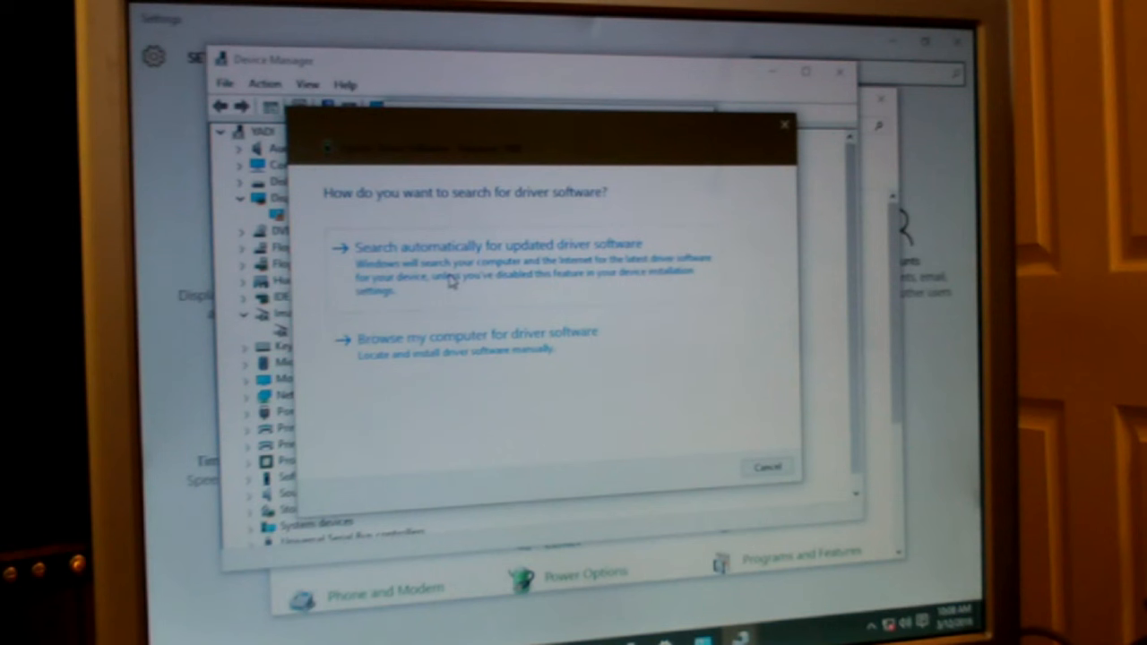
pyautogui.click(502, 244)
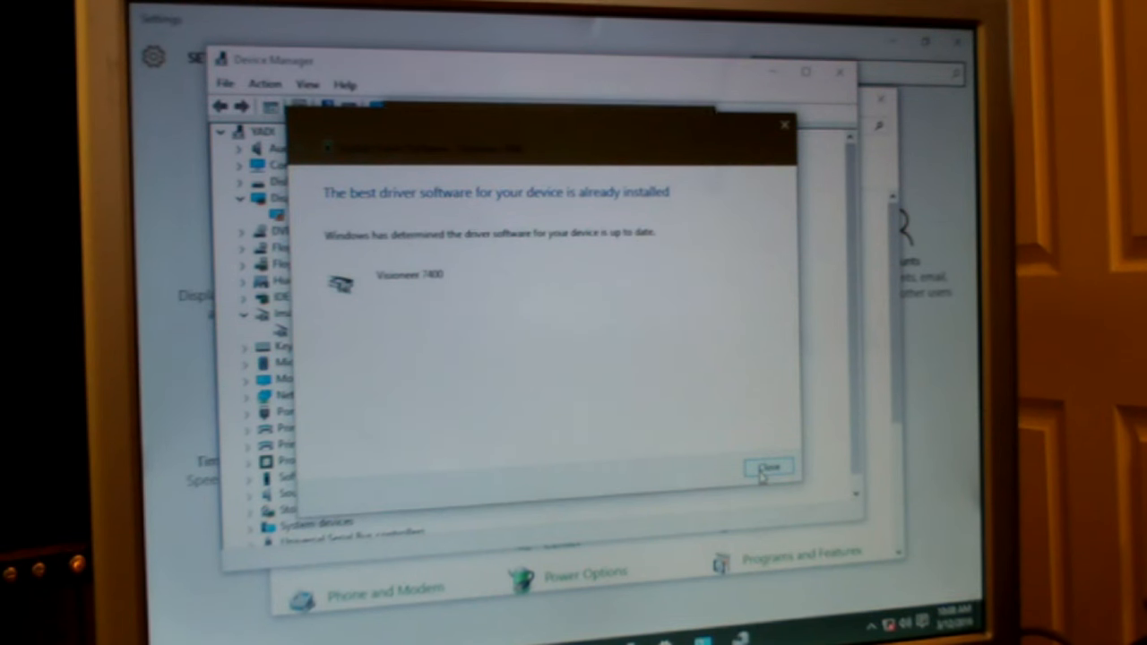
pyautogui.click(767, 465)
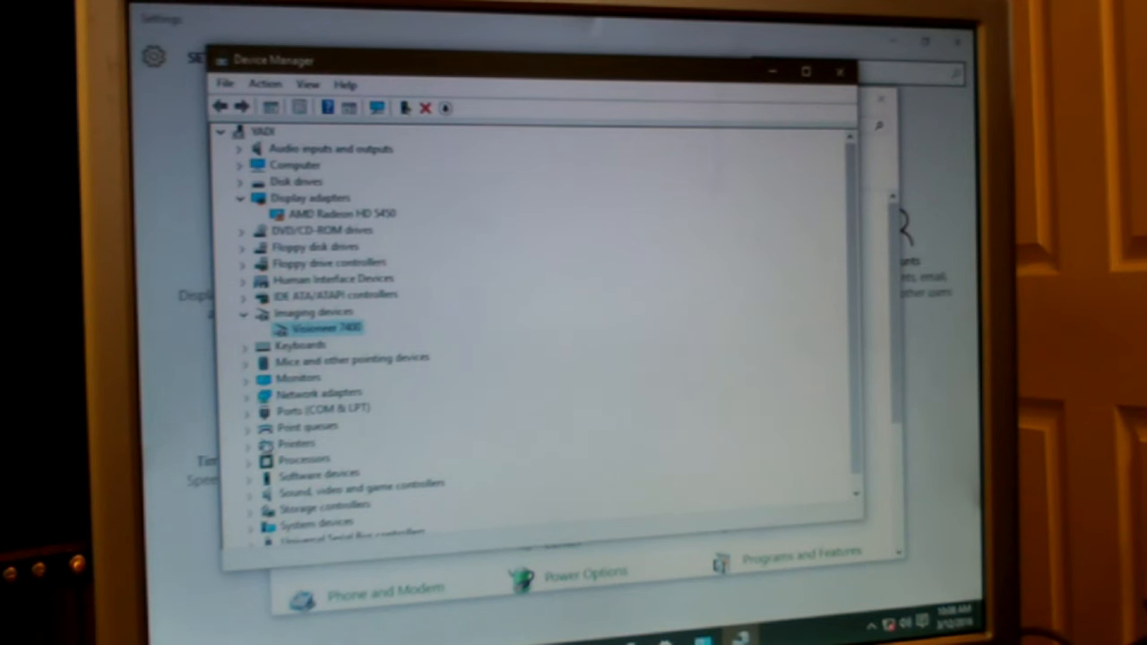
# - Check the Lexmark Z700-P700 Series printer's properties report it working properly, then close them
pyautogui.click(244, 443)
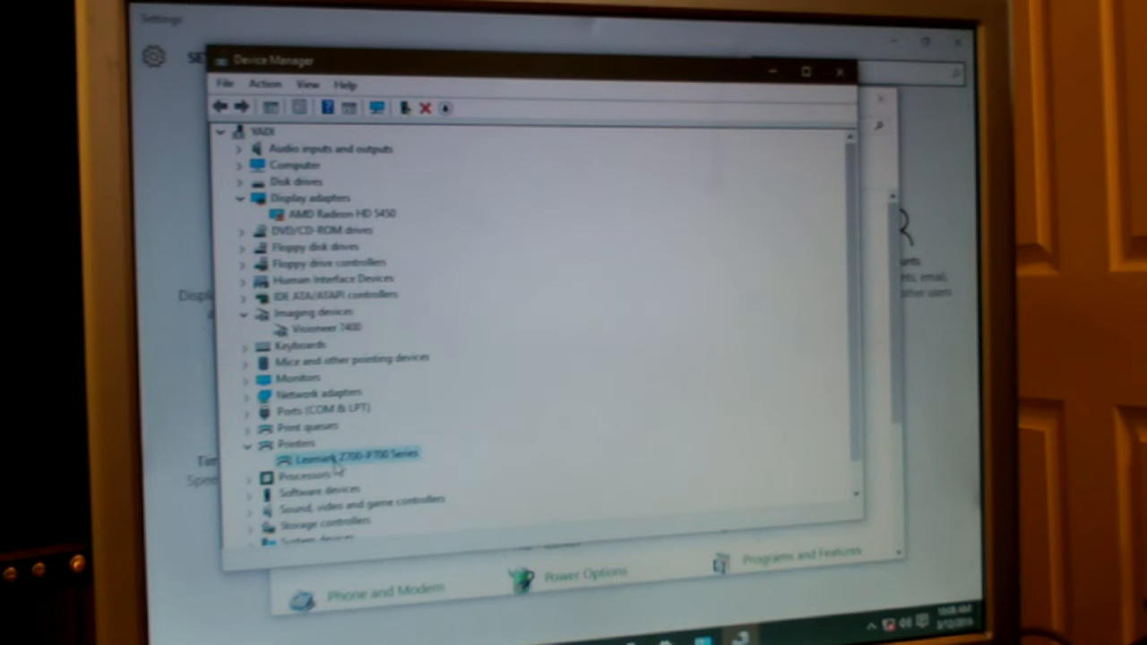
pyautogui.doubleClick(357, 455)
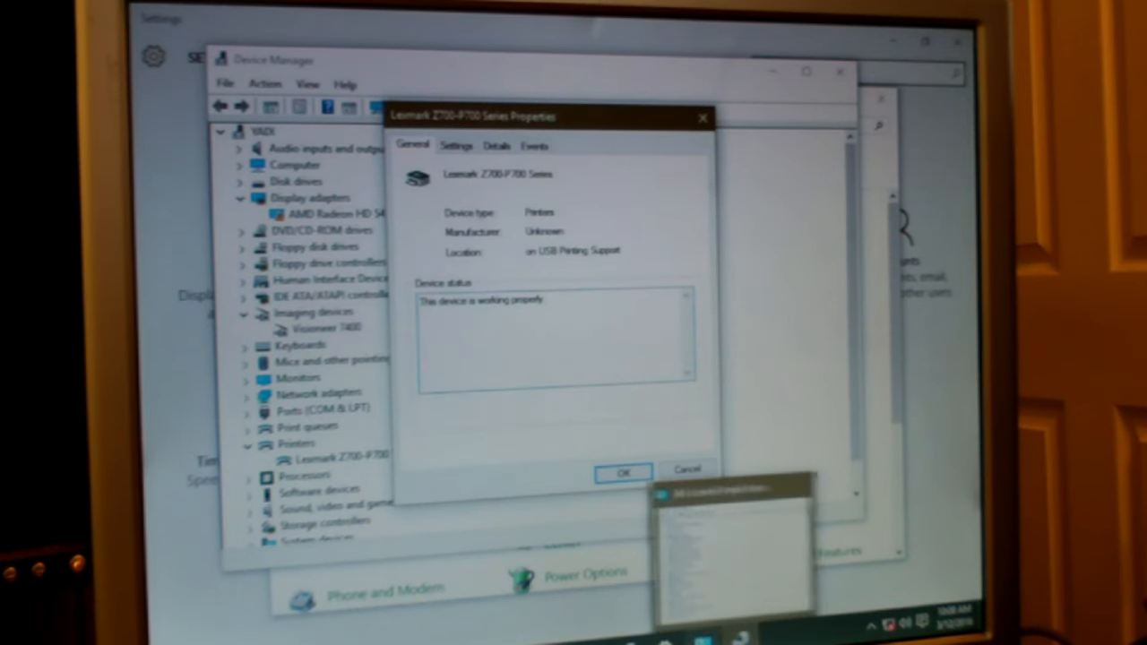
pyautogui.click(623, 473)
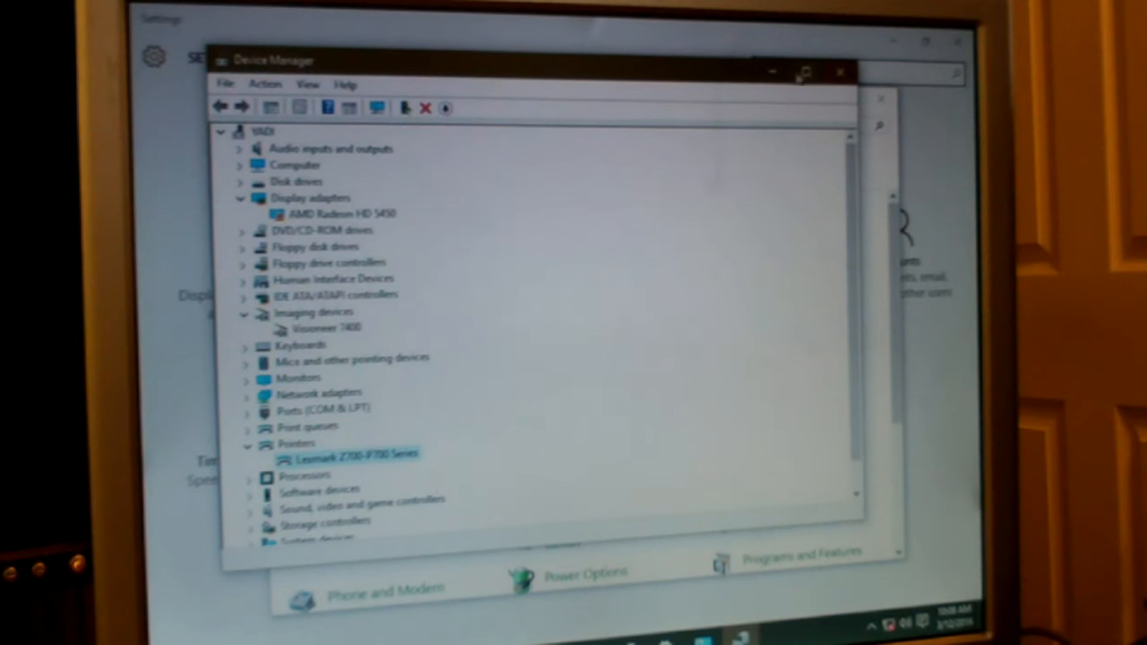
pyautogui.doubleClick(355, 455)
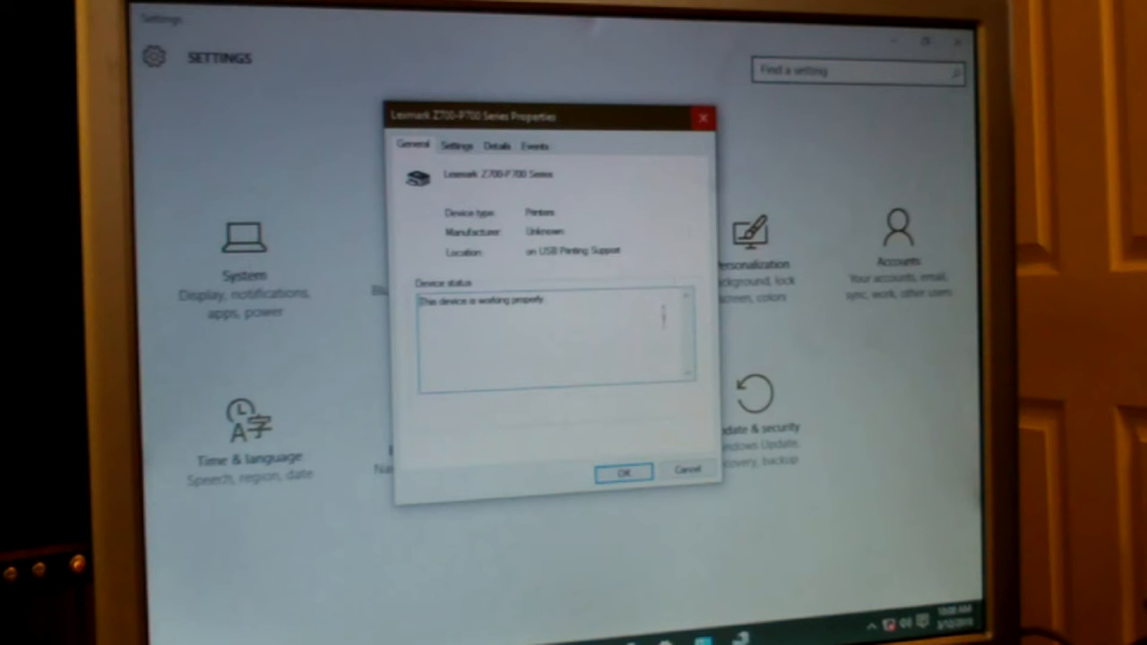
pyautogui.click(623, 471)
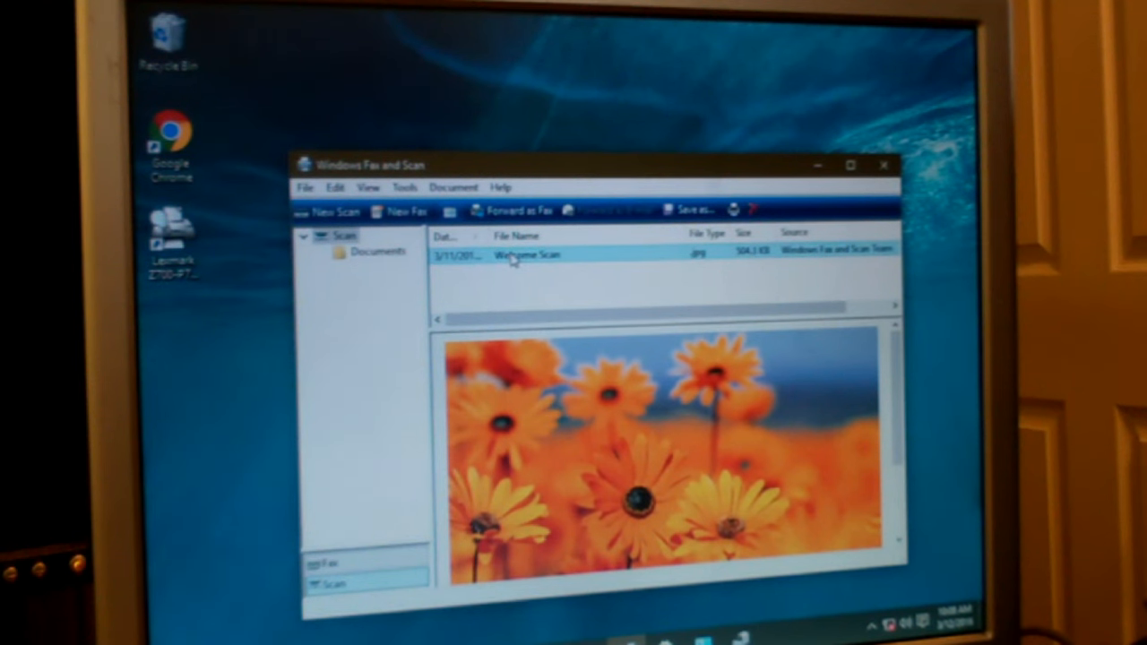
# - Try to view the Welcome Scan document and dismiss the could-not-open error
pyautogui.doubleClick(527, 254)
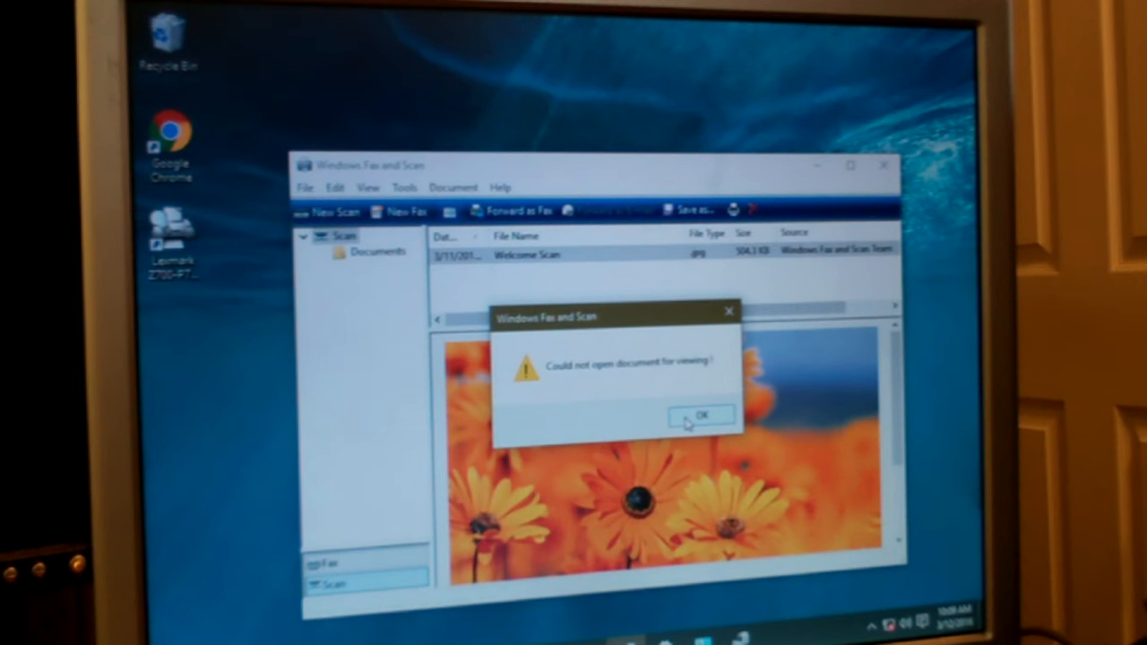
pyautogui.click(700, 416)
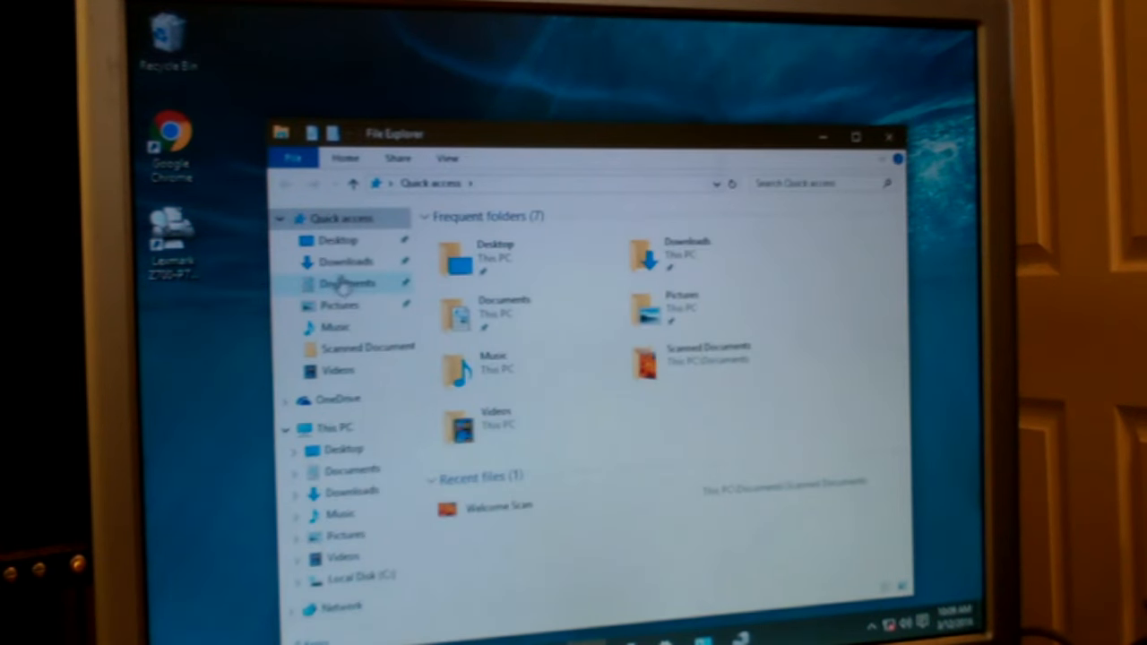
# - Open the Welcome Scan picture from Documents › Scanned Documents in Paint
pyautogui.click(348, 283)
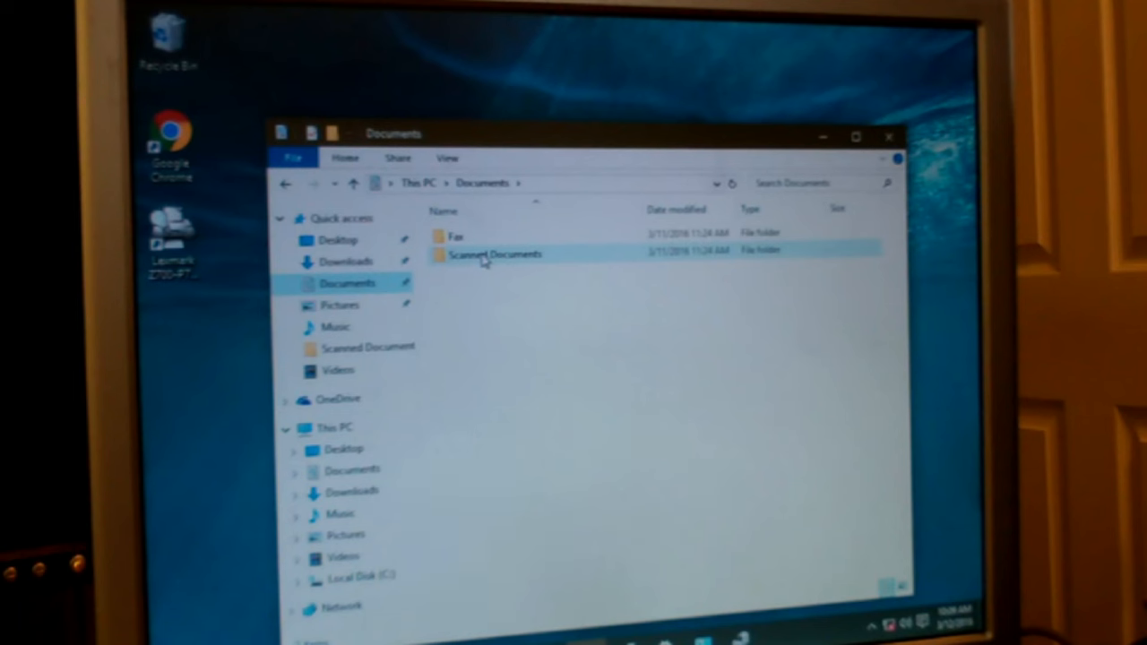
pyautogui.doubleClick(492, 254)
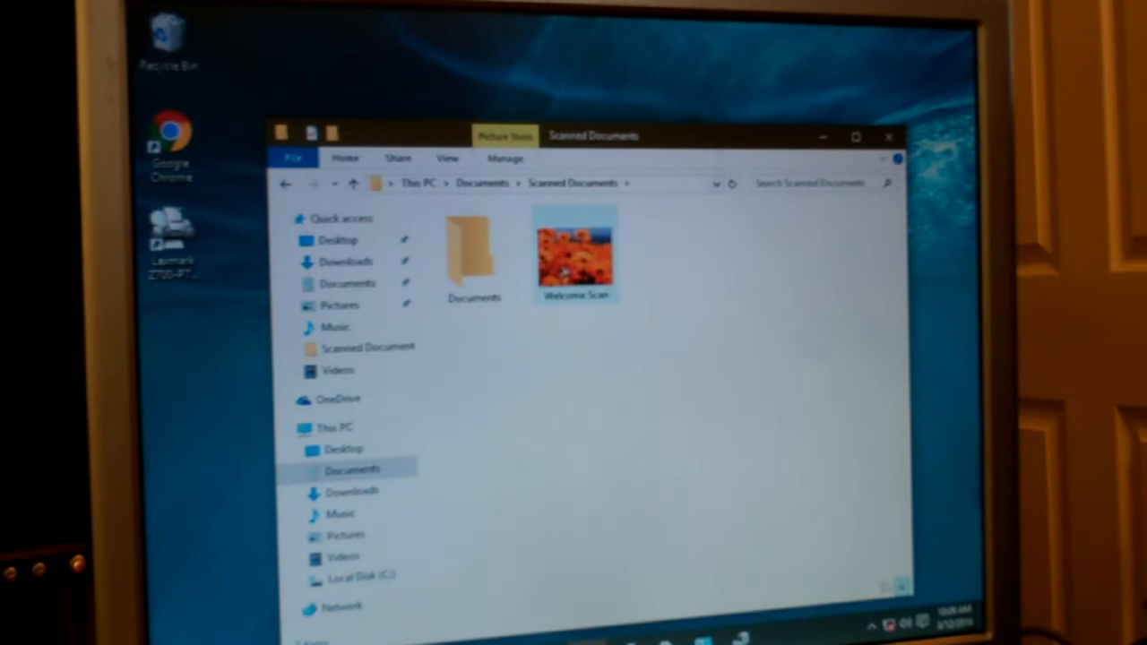
pyautogui.click(574, 251)
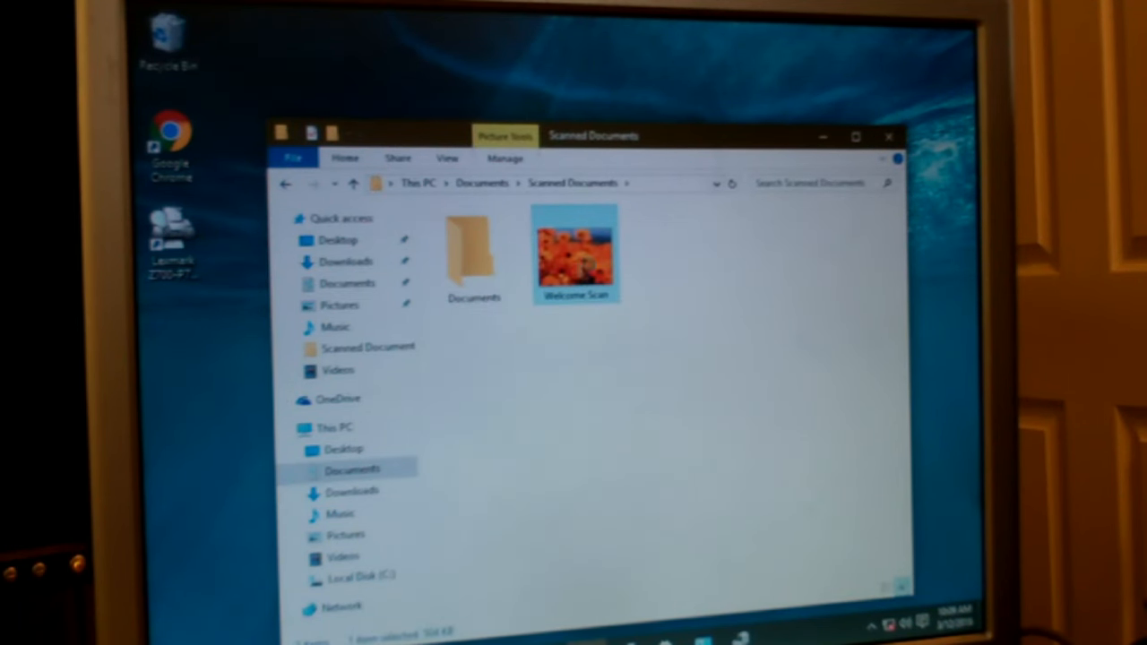
pyautogui.doubleClick(575, 251)
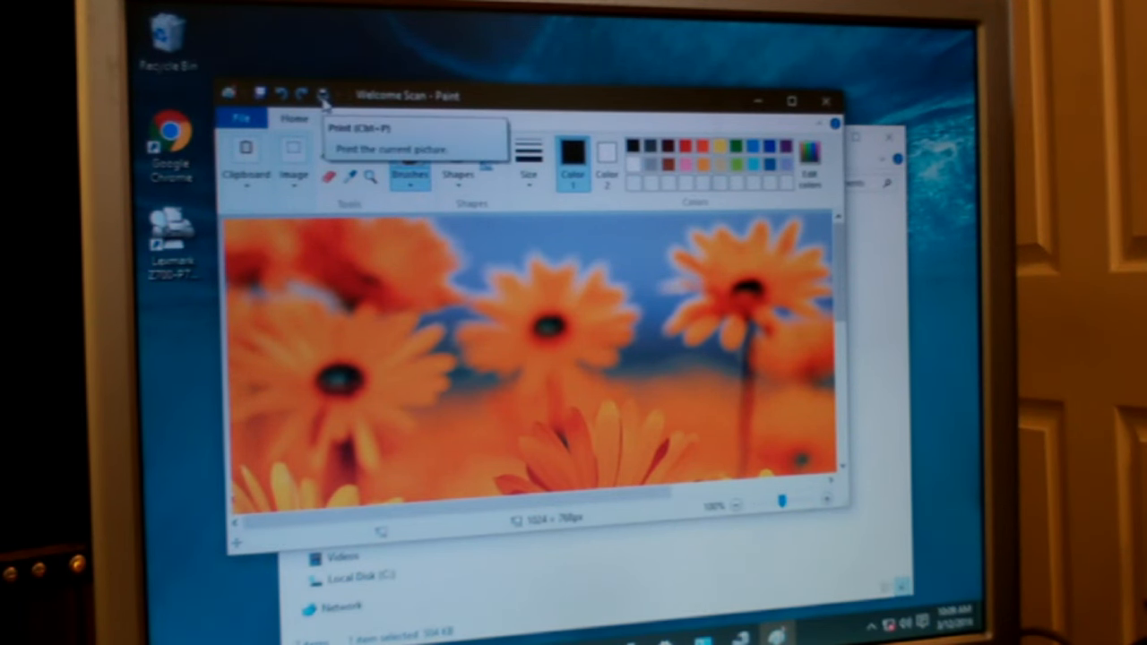
# - Bring up Paint's Print dialog listing the Lexmark Z700-P700 Series printer
pyautogui.click(359, 143)
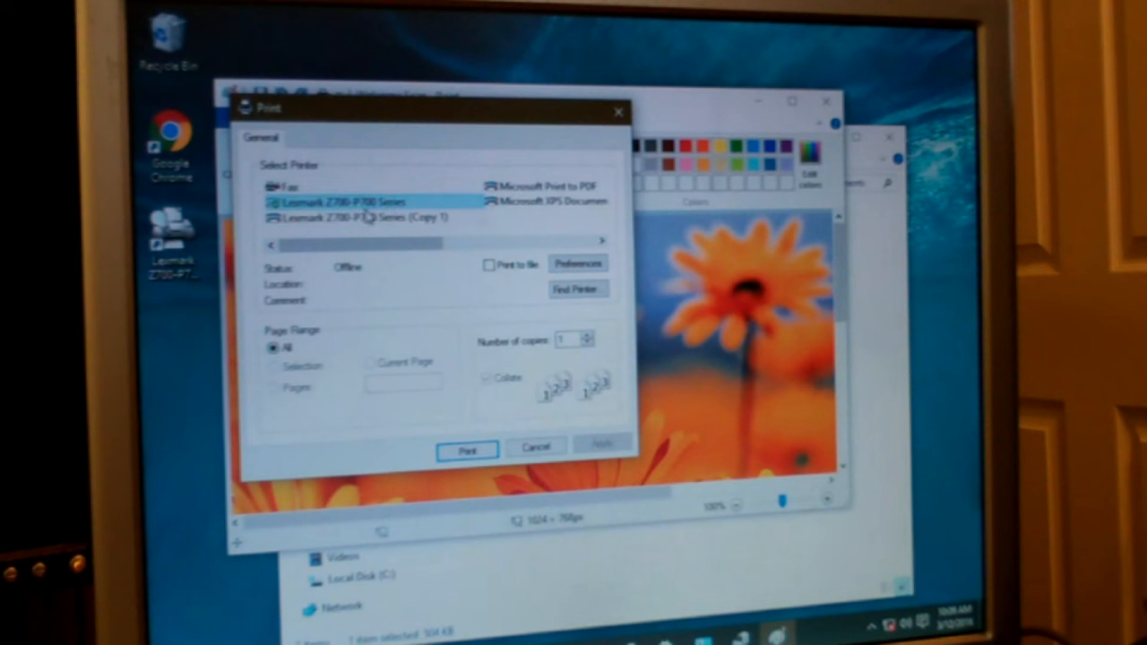
pyautogui.moveTo(362, 219)
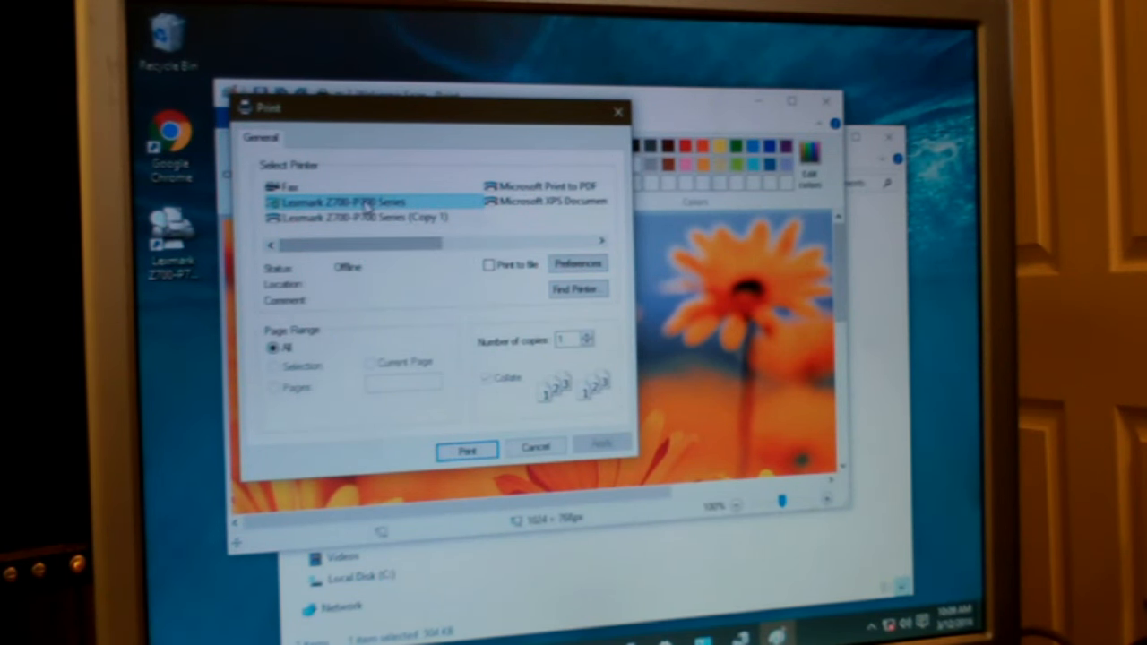
pyautogui.moveTo(451, 412)
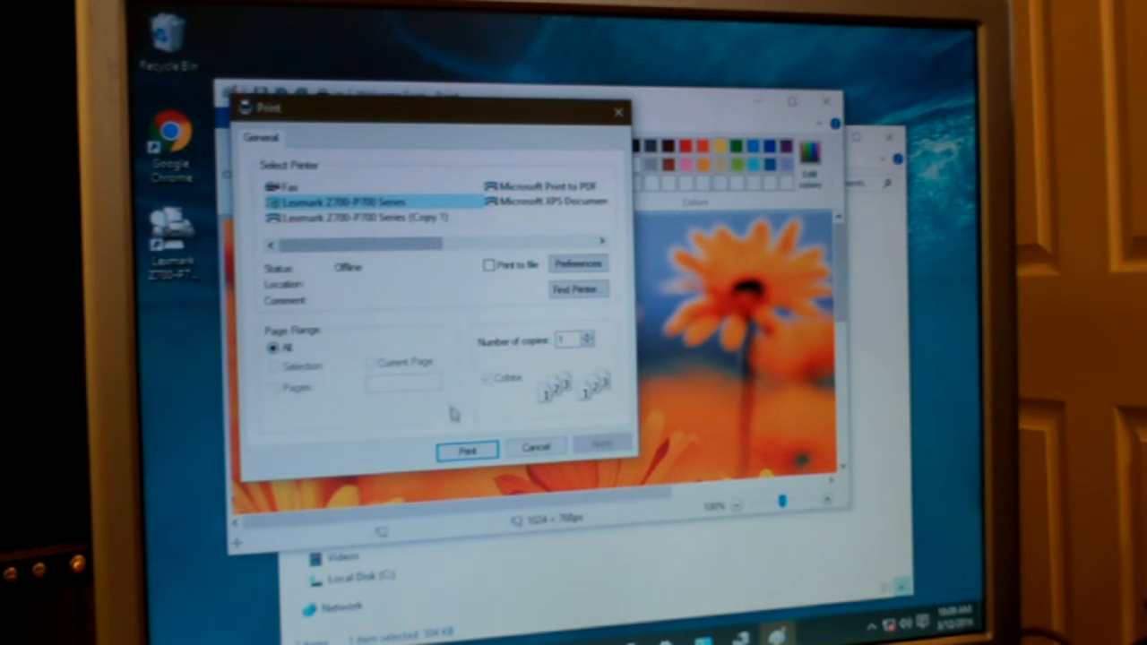